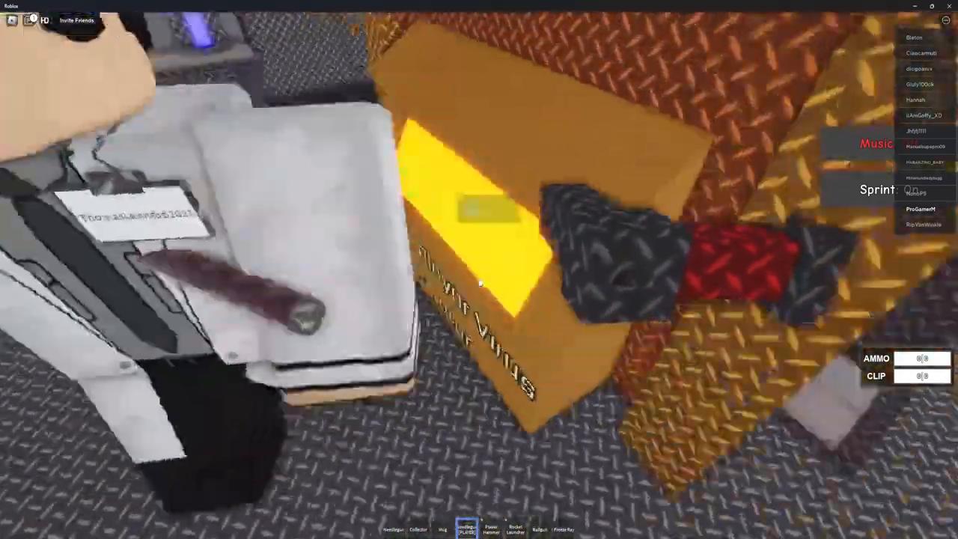
pyautogui.moveTo(479, 281)
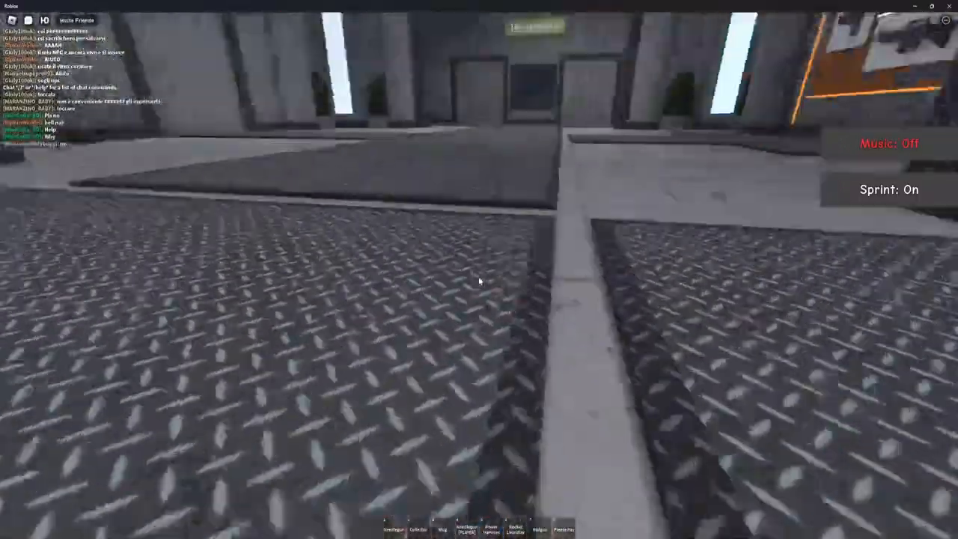
pyautogui.moveTo(479, 281)
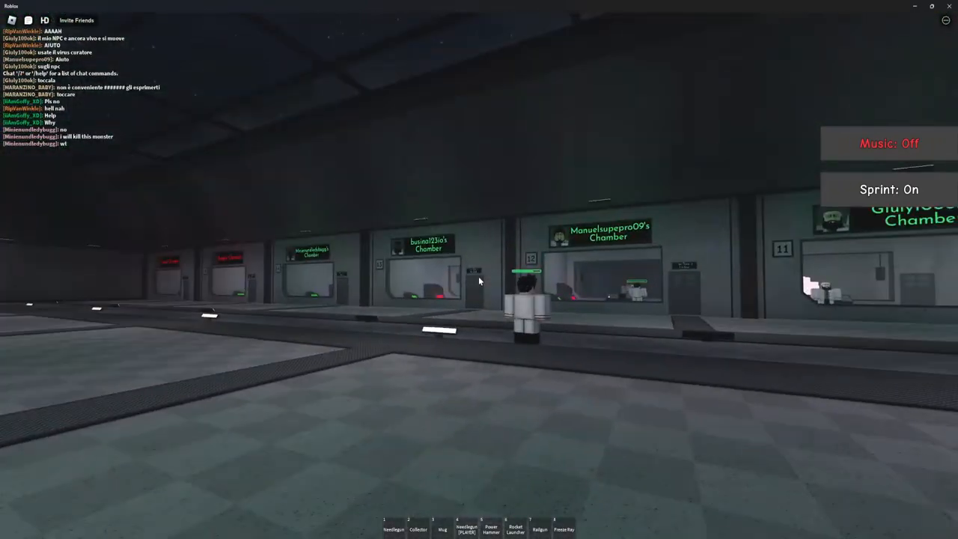
pyautogui.moveTo(479, 281)
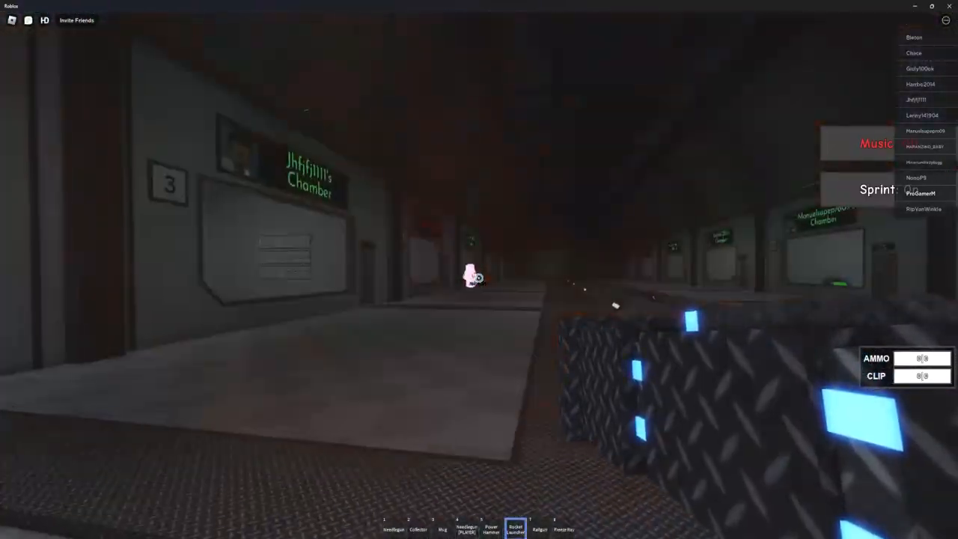
pyautogui.moveTo(479, 269)
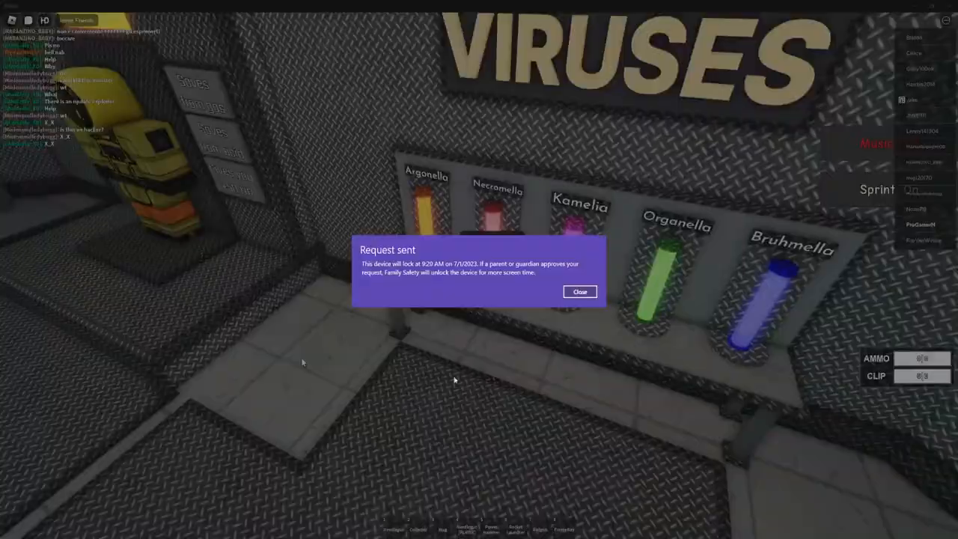
# - Advance down the chamber corridor toward the other player with the heavy weapon
pyautogui.click(579, 291)
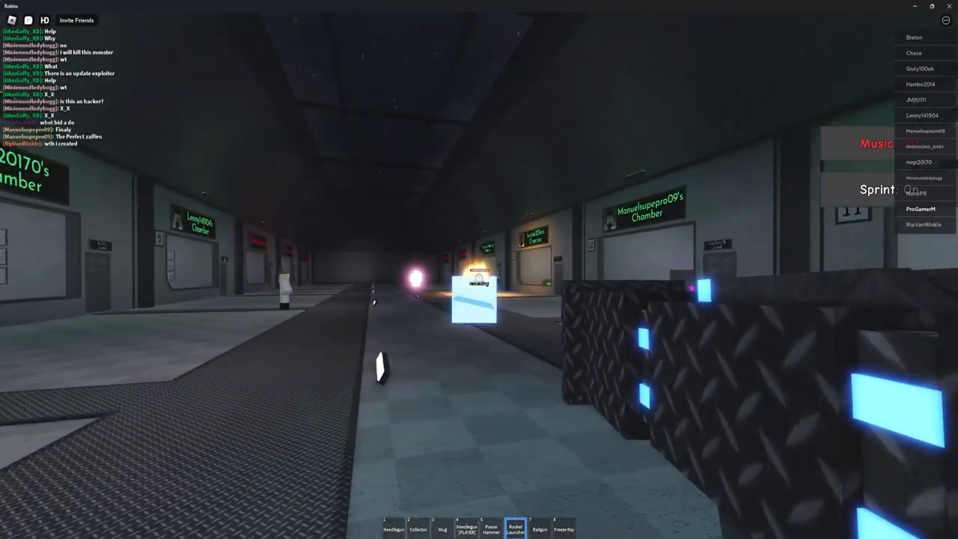
# - Attack in the dark room until the character dies and the death screen appears
pyautogui.click(480, 299)
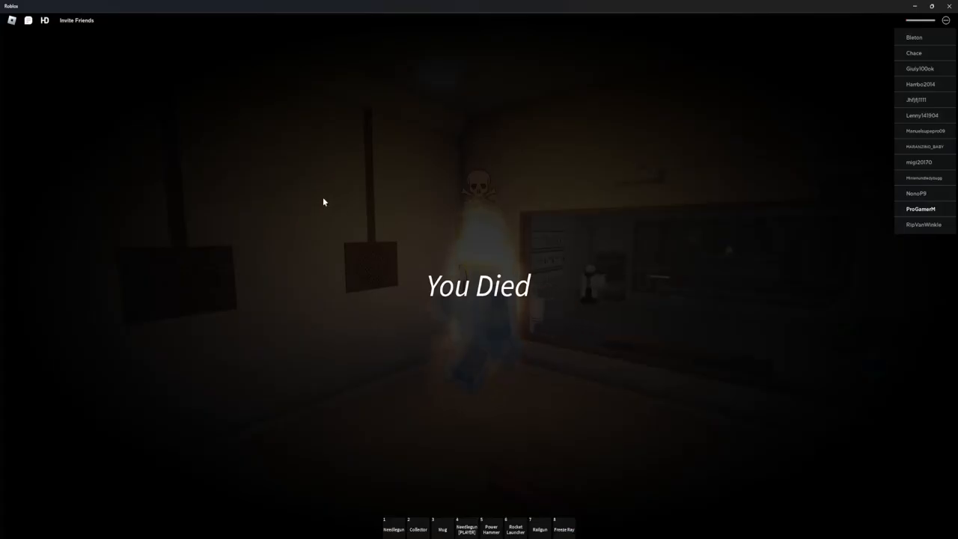
pyautogui.press('/')
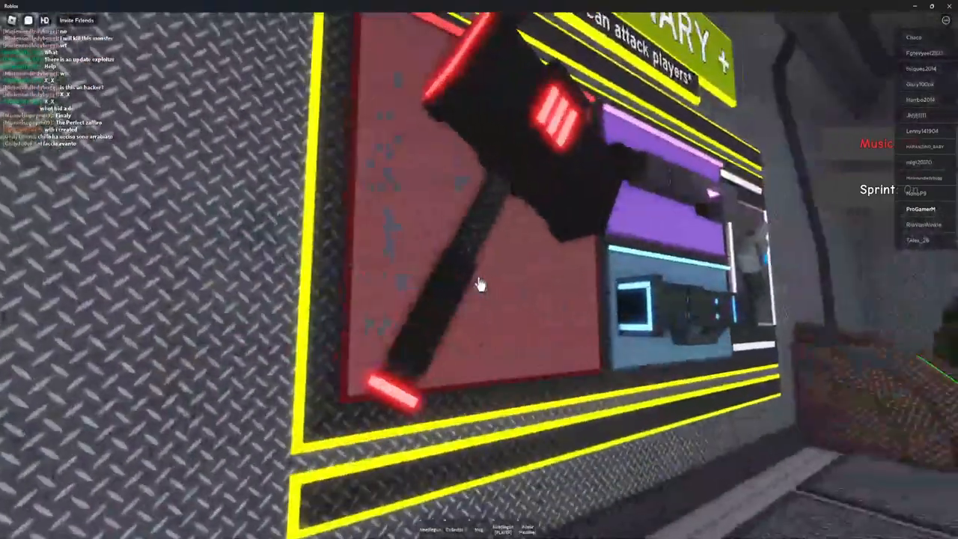
pyautogui.moveTo(479, 284)
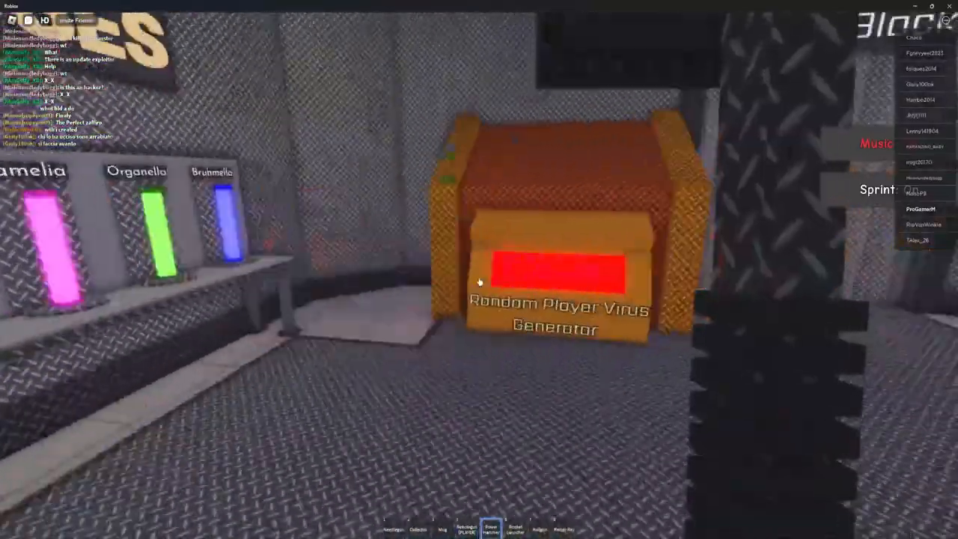